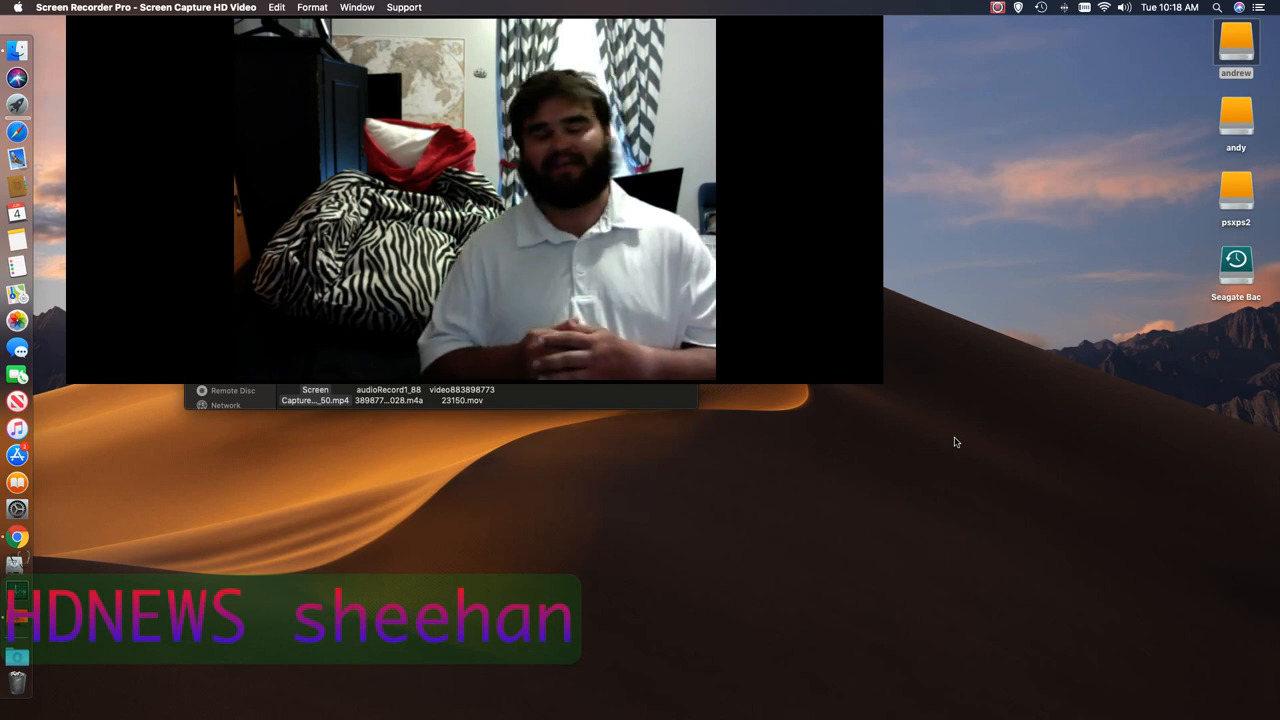
pyautogui.moveTo(926, 460)
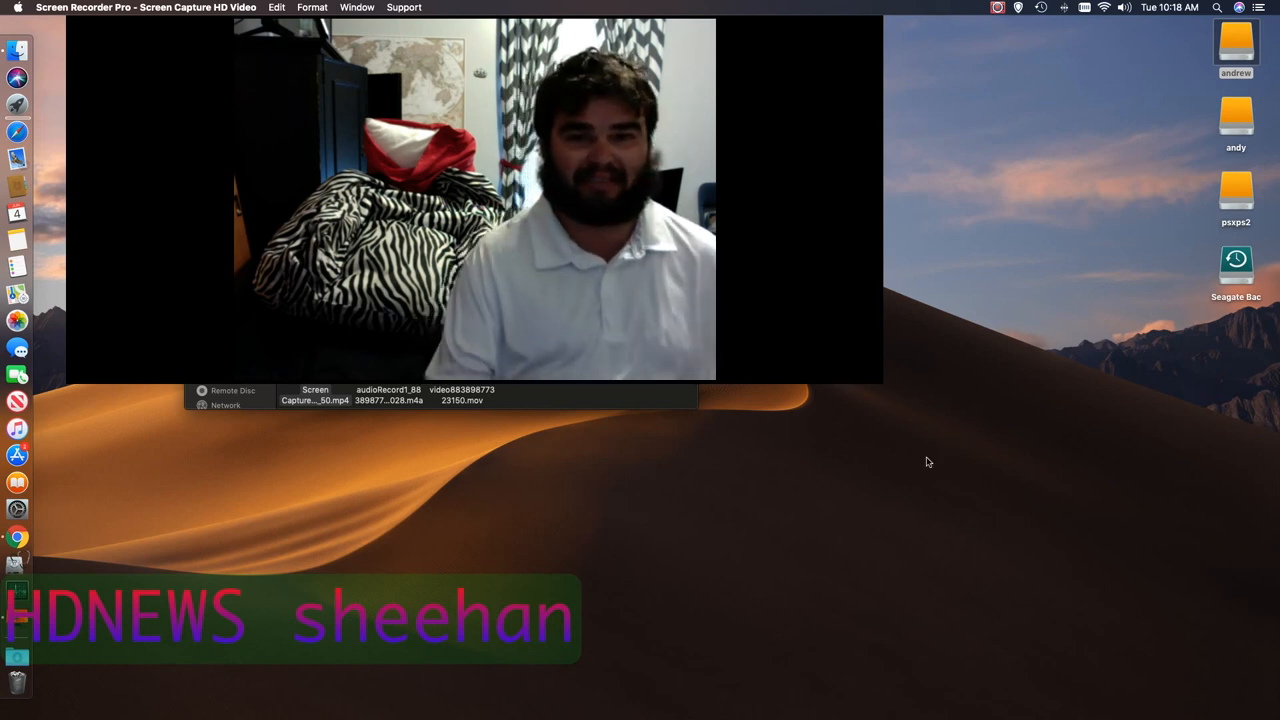